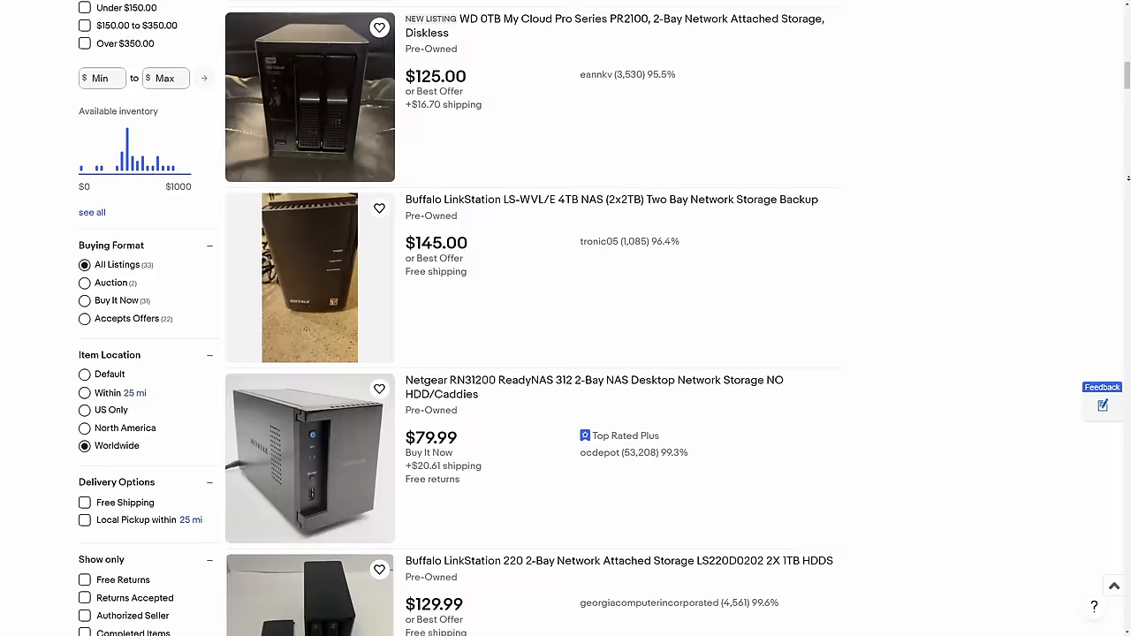
scroll(down, 3)
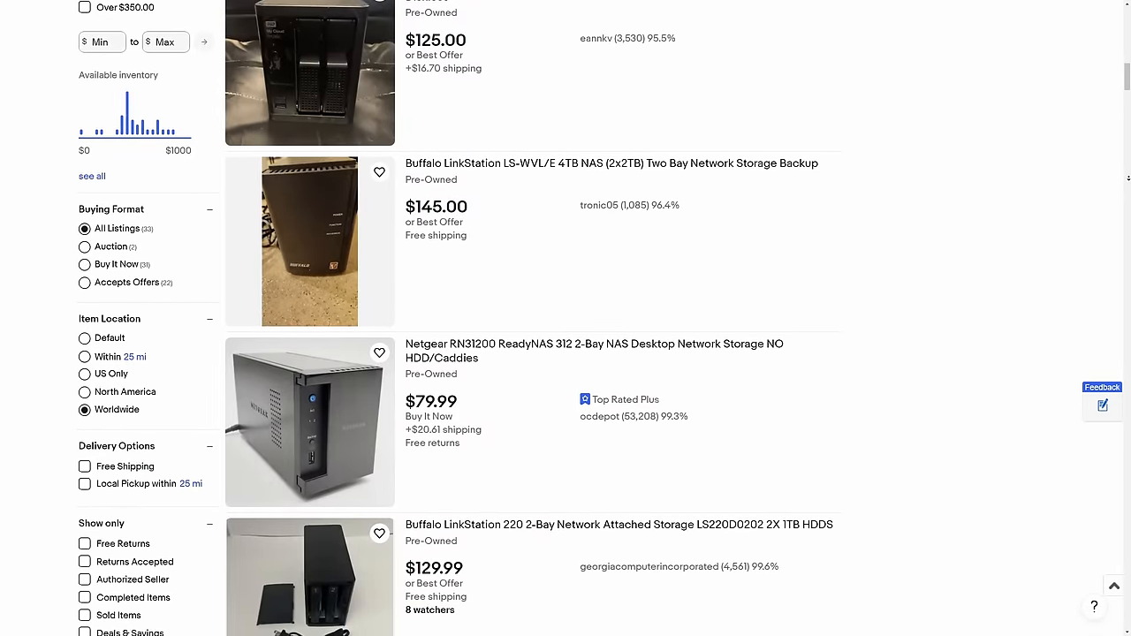
scroll(down, 3)
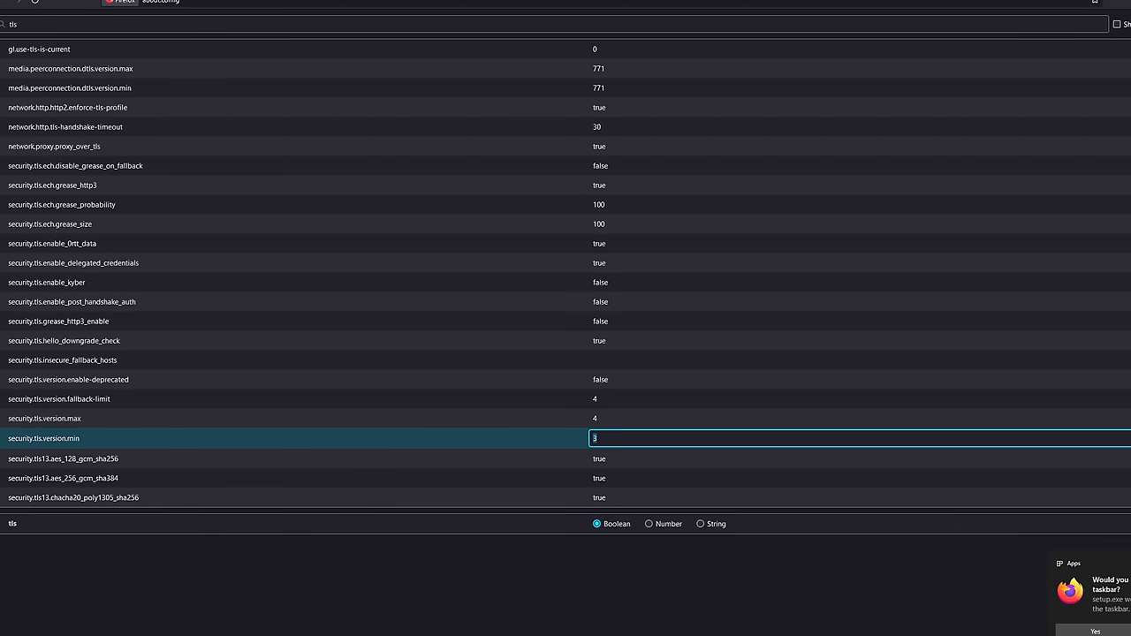
text(192.168.10.159/admin/)
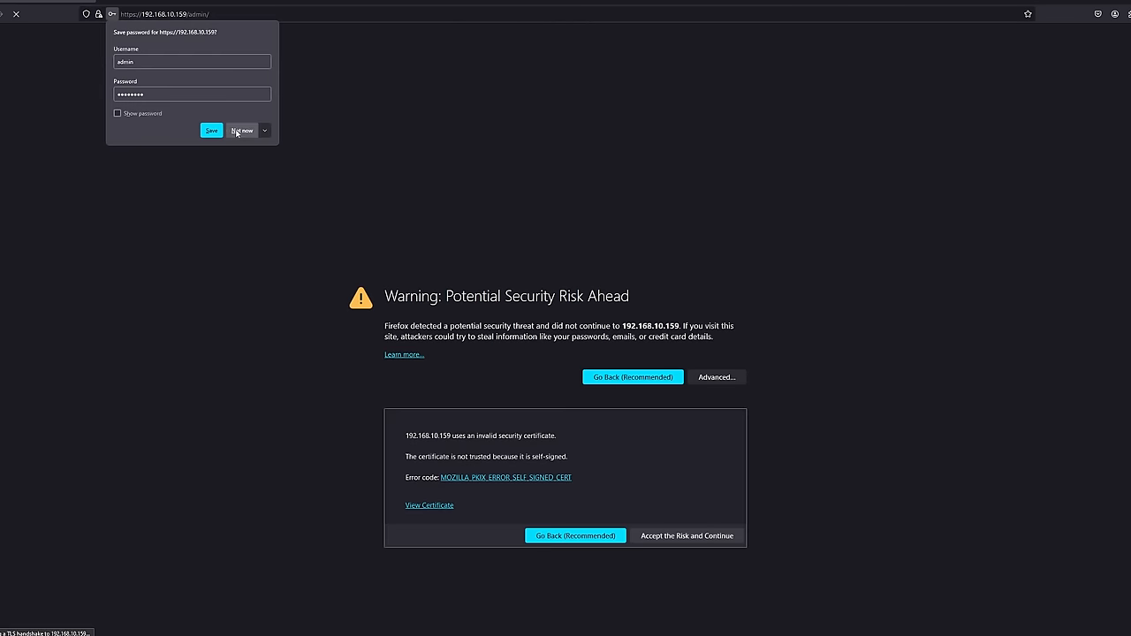
Decline saving the login and set the NAS hostname to underdog in Network settings.
click(686, 536)
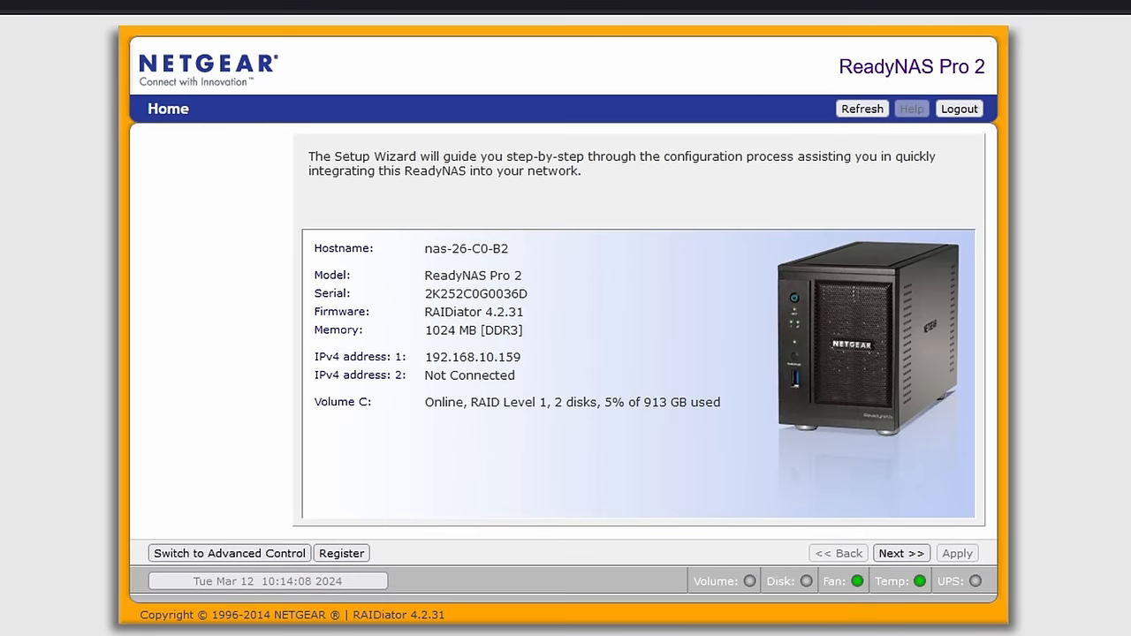
click(900, 552)
text(under)
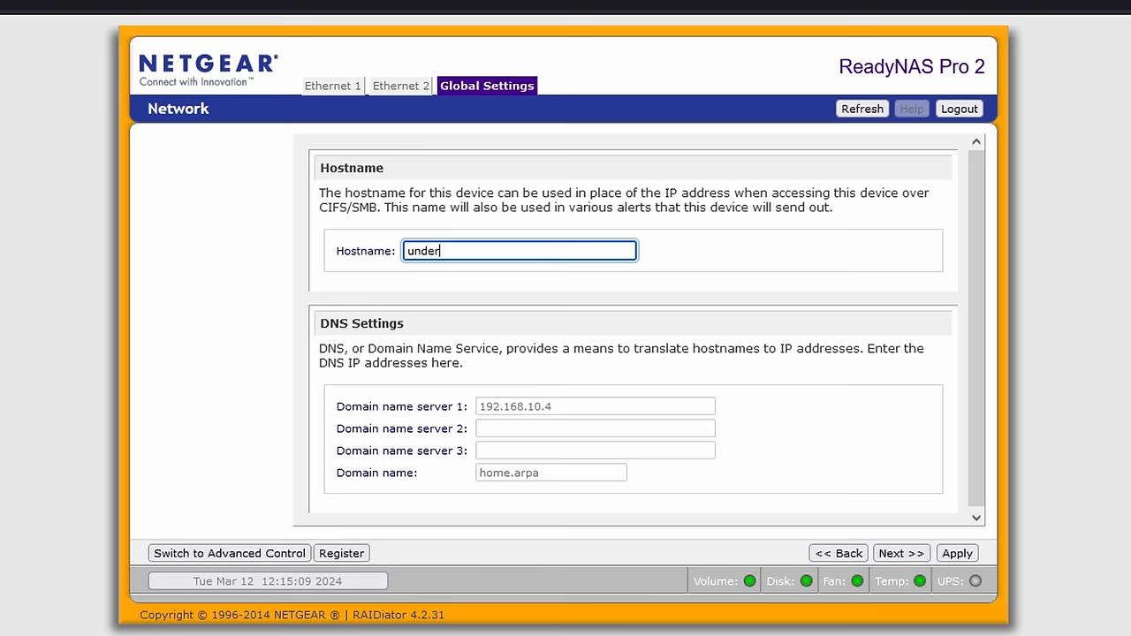
text(dog)
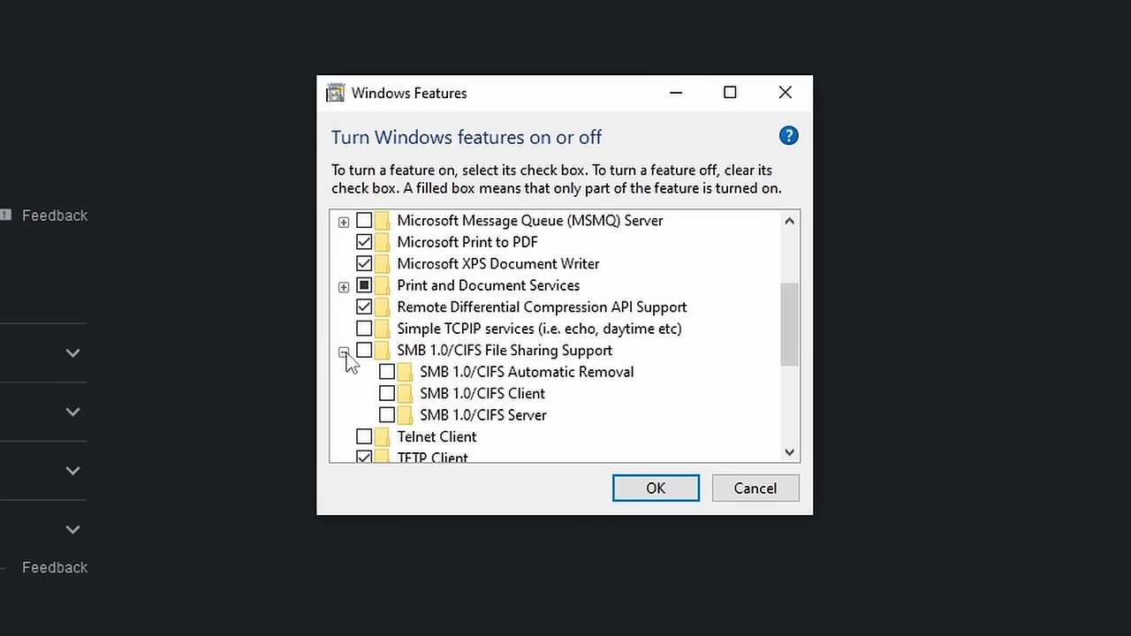
Enable SMB 1.0/CIFS file sharing support in Windows Features and apply.
click(364, 350)
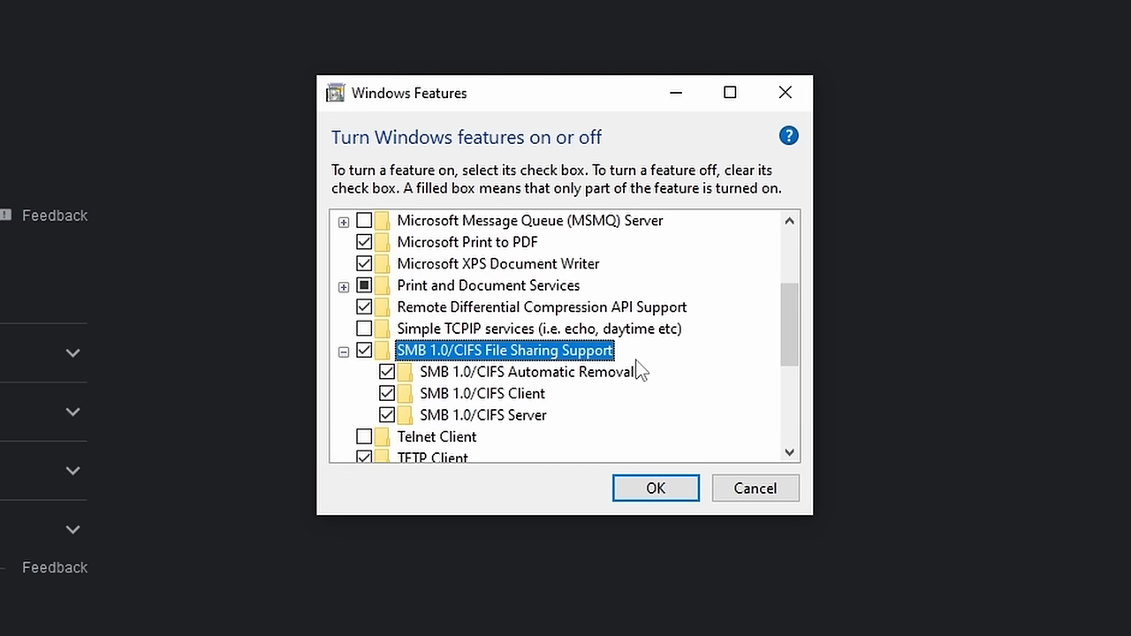
click(654, 488)
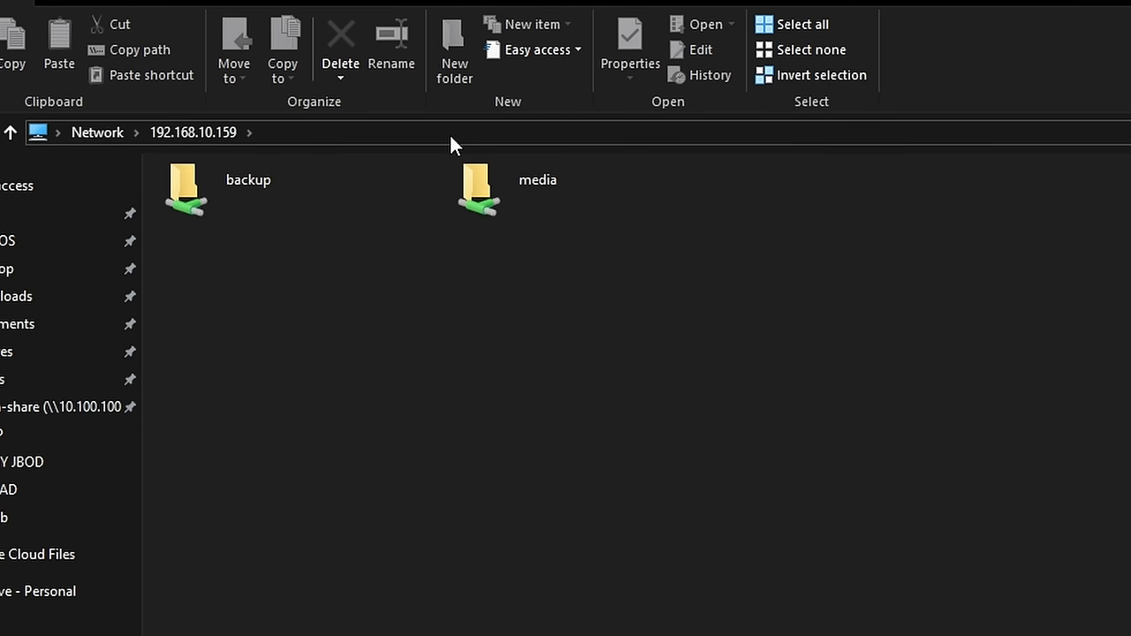
Browse File Explorer to Network > 192.168.10.159 and select the address bar.
click(480, 206)
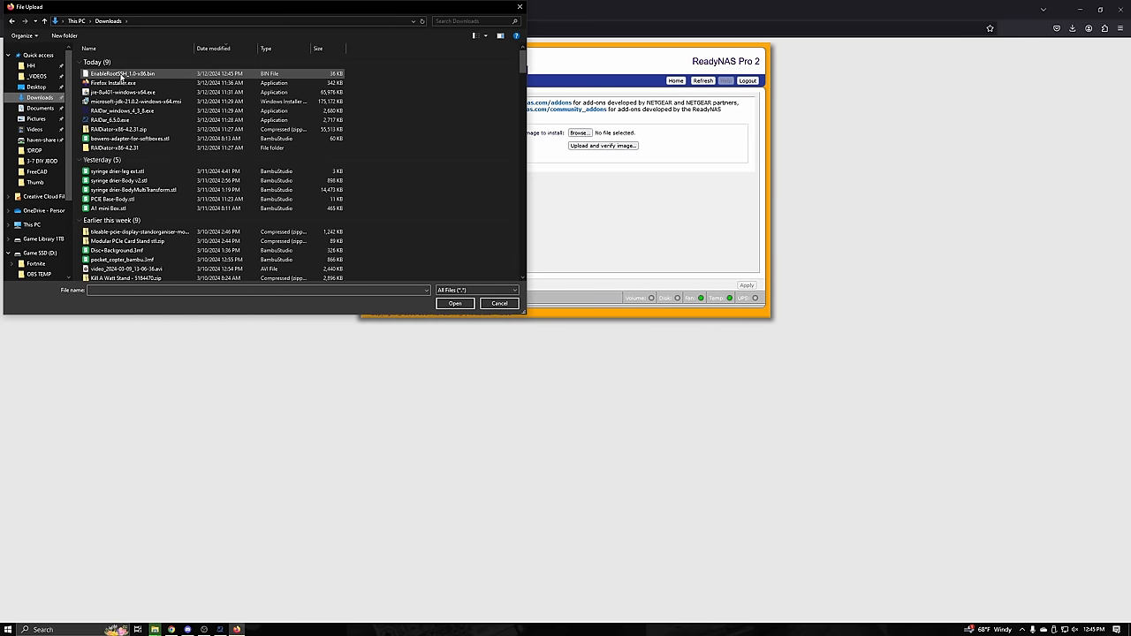
Select the EnableRootSSH .bin add-on from Downloads in the upload dialog.
click(454, 303)
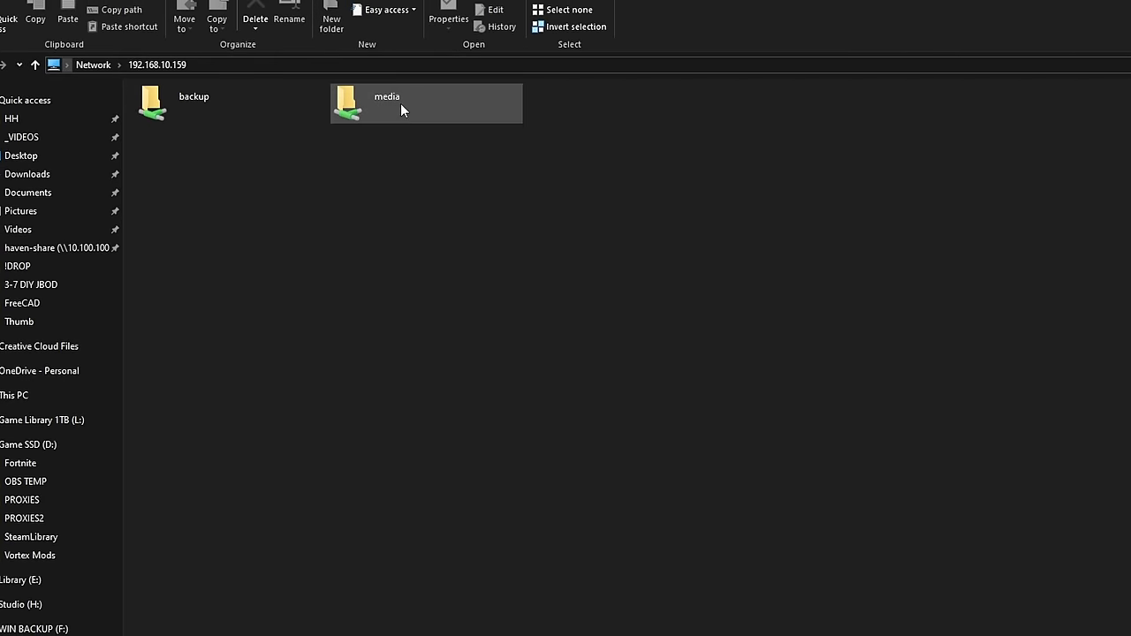
Open the media share on 192.168.10.159.
double_click(386, 103)
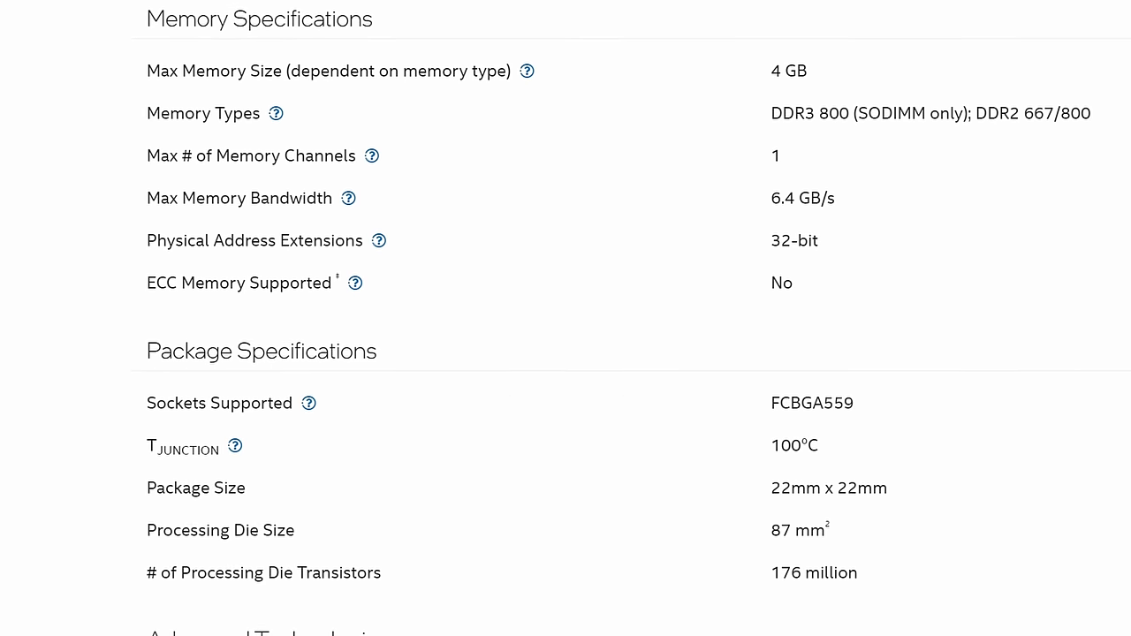
scroll(down, 3)
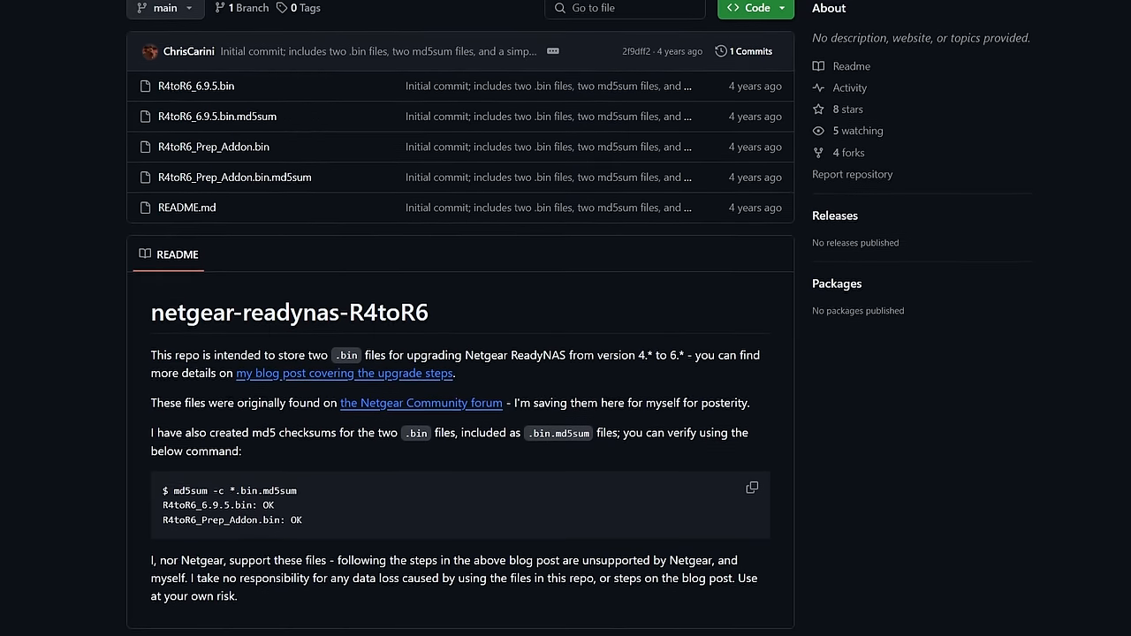
scroll(down, 3)
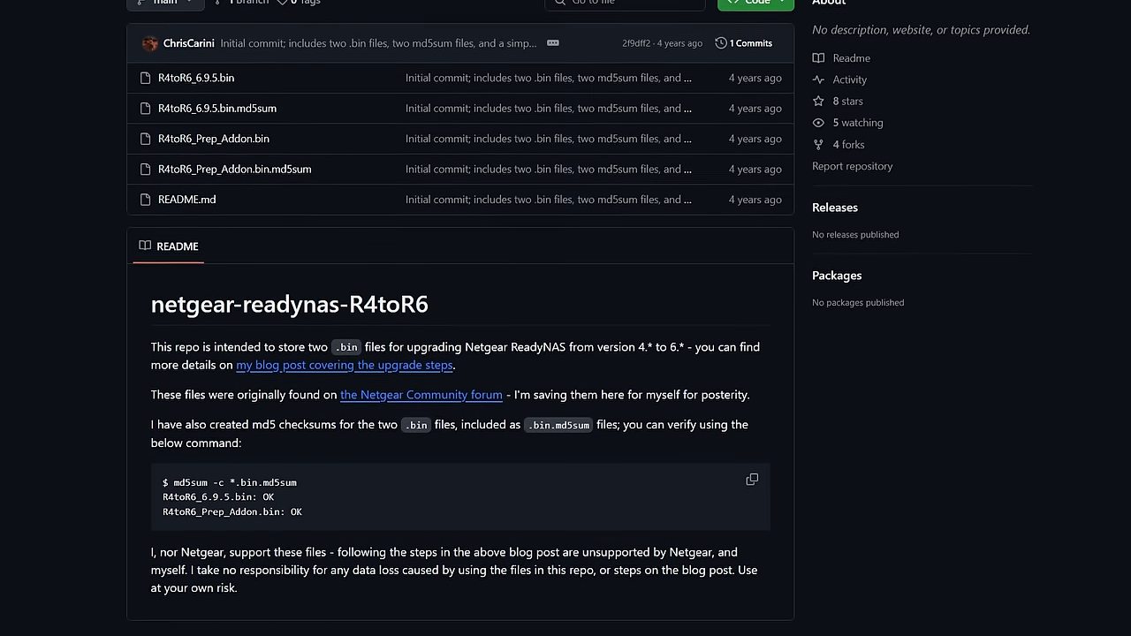
scroll(down, 3)
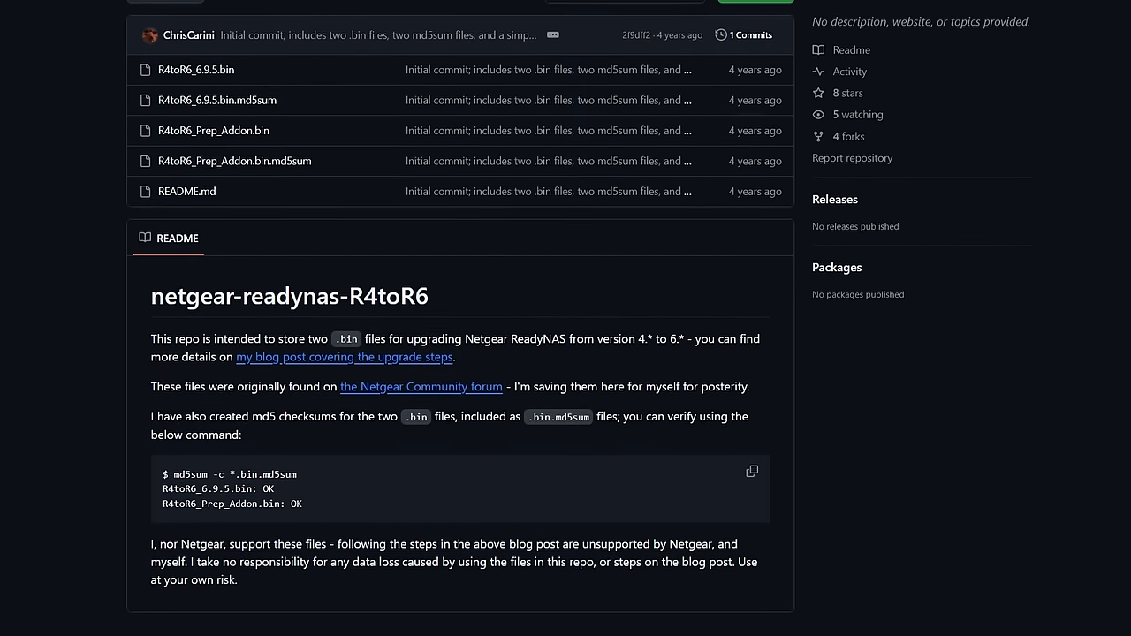
click(344, 357)
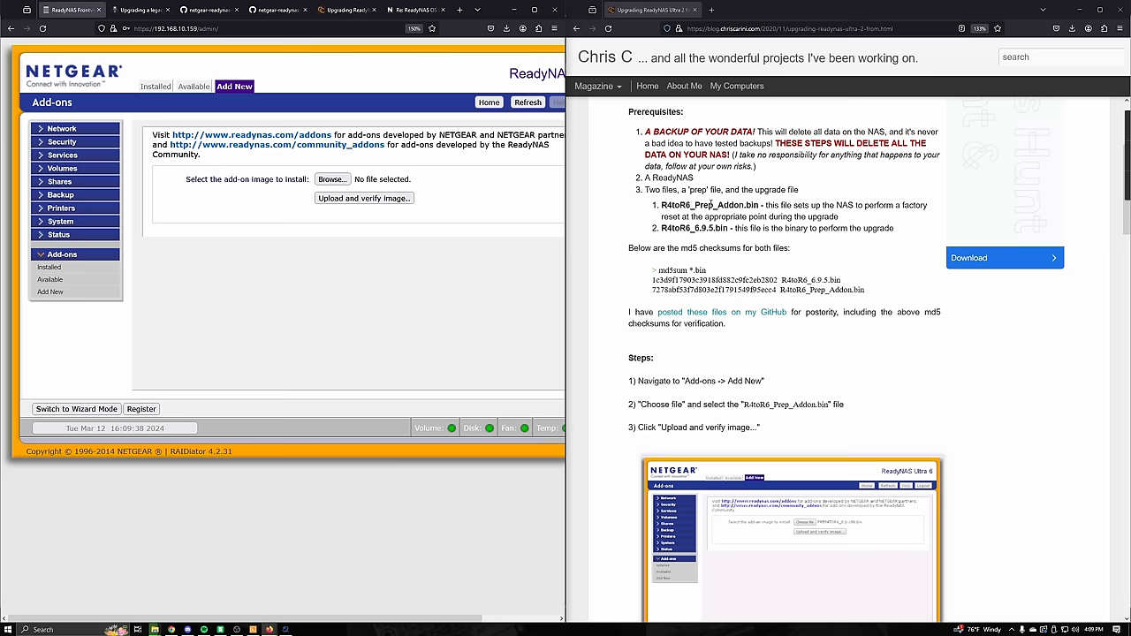
Upload R4toR6_Prep_Addon.bin and R4toR6_6.9.5.bin firmware, then rescan RAIDar for the restarting NAS.
scroll(down, 3)
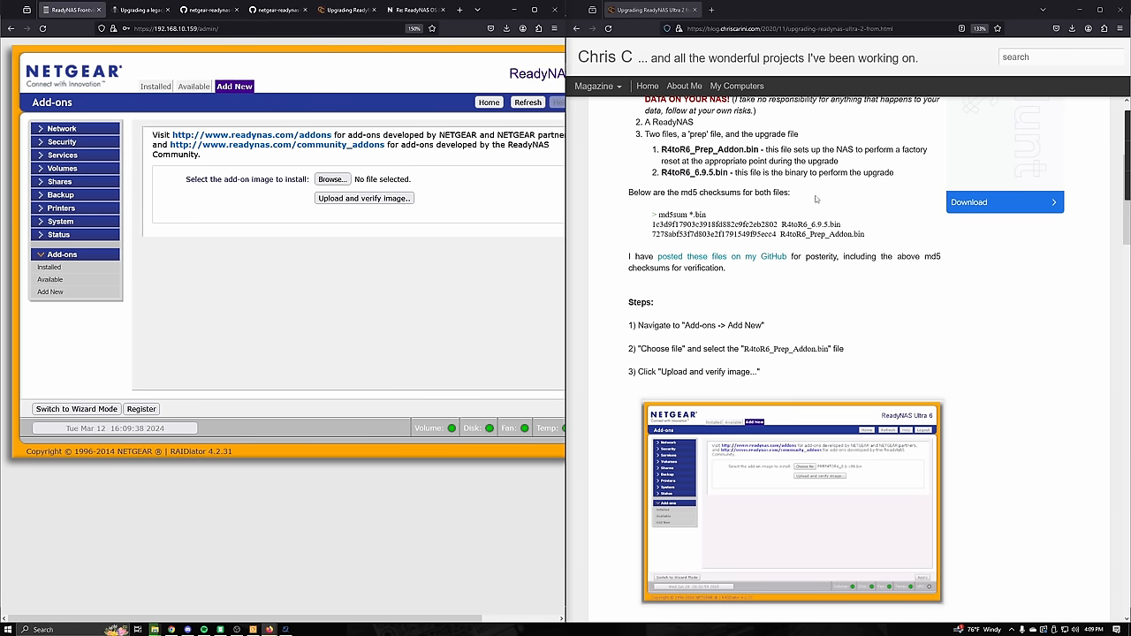
scroll(down, 3)
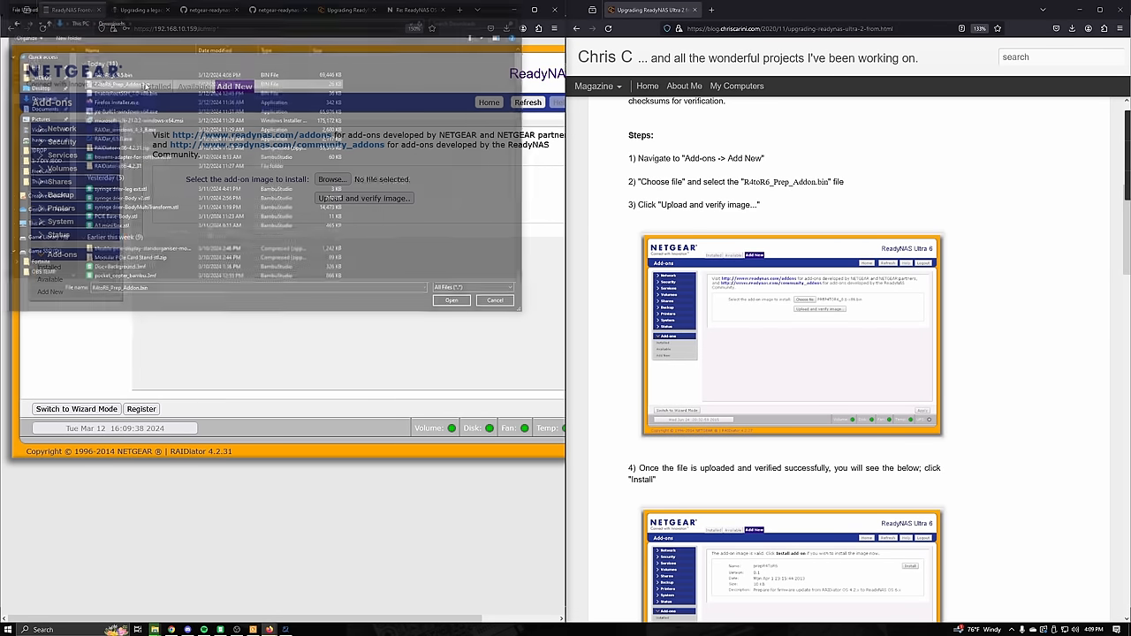
click(363, 197)
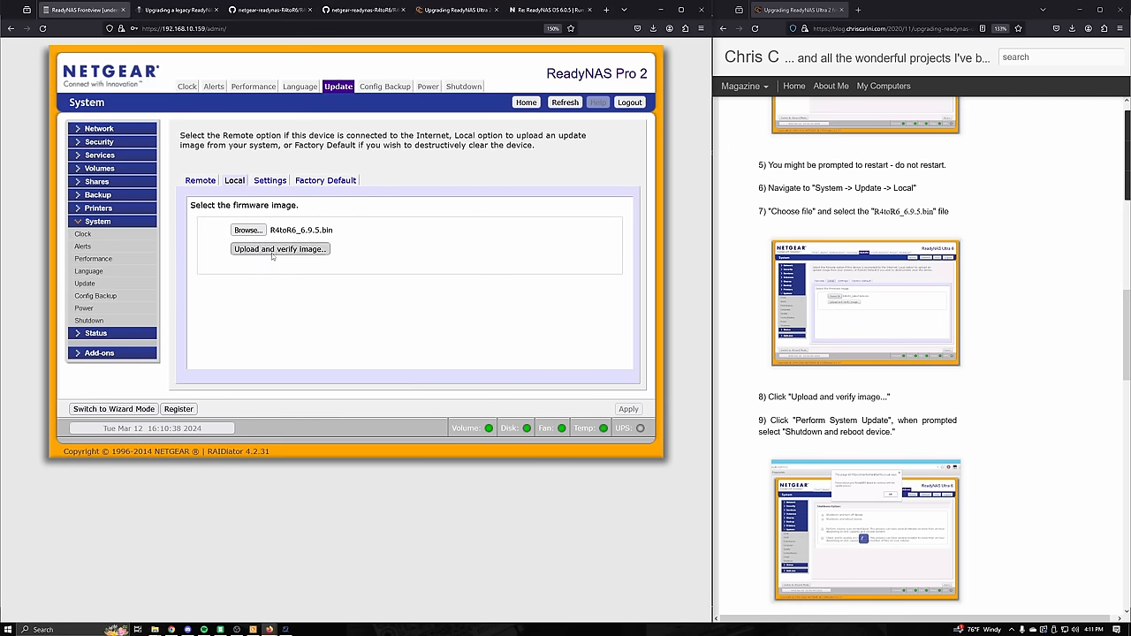
click(279, 249)
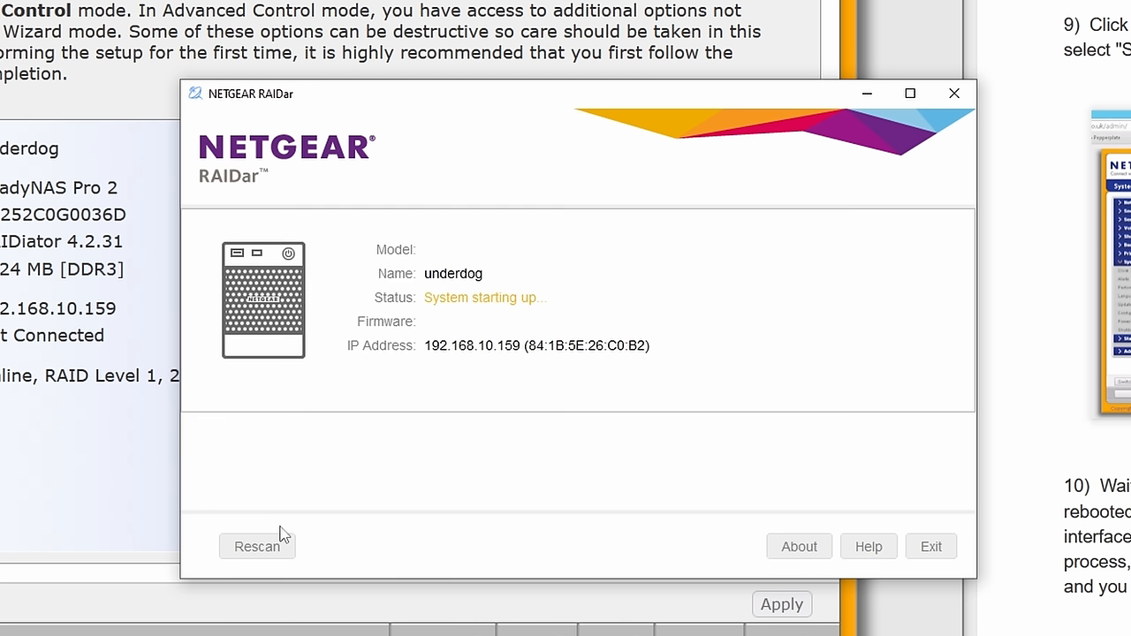
click(257, 546)
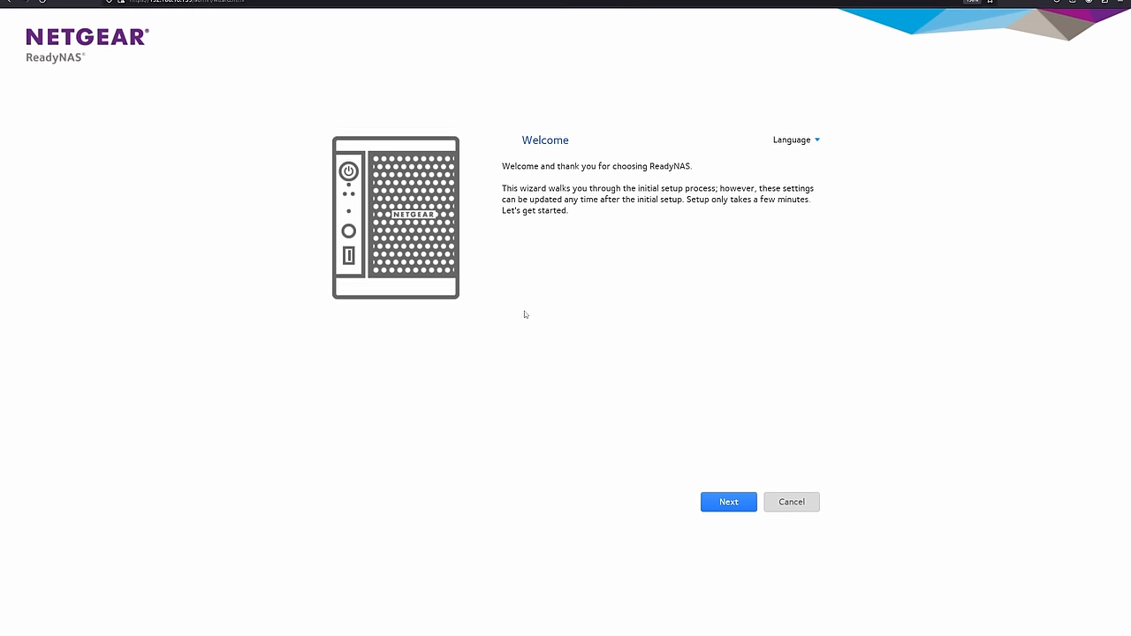
click(728, 502)
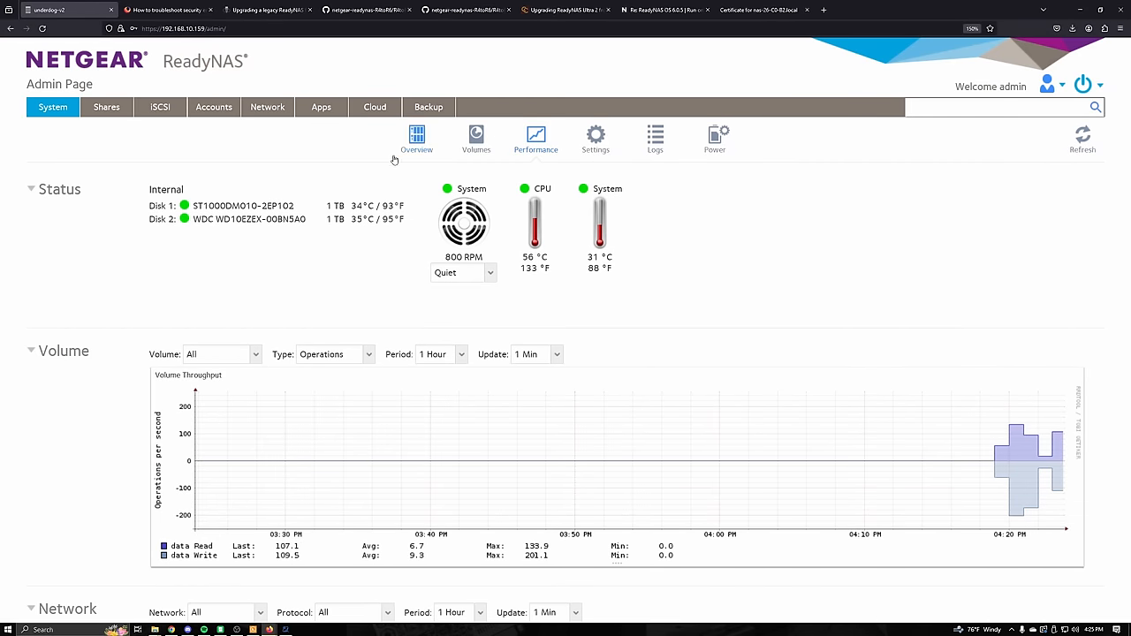
Install Portainer from Apps > Available Apps, which fails with a cannot-install error.
click(321, 107)
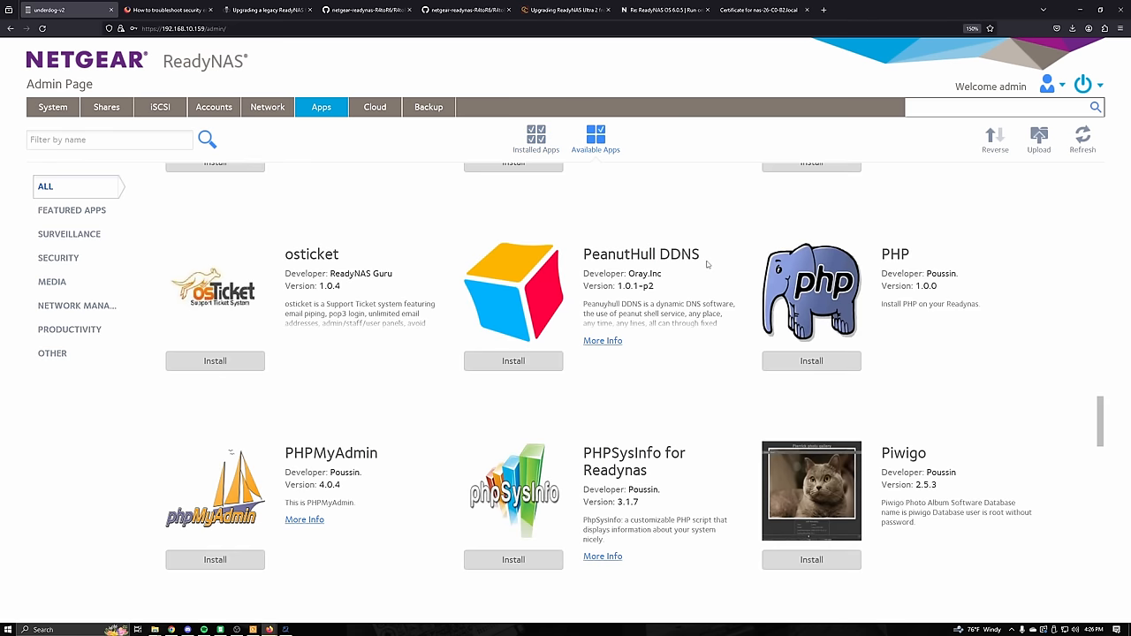
scroll(down, 3)
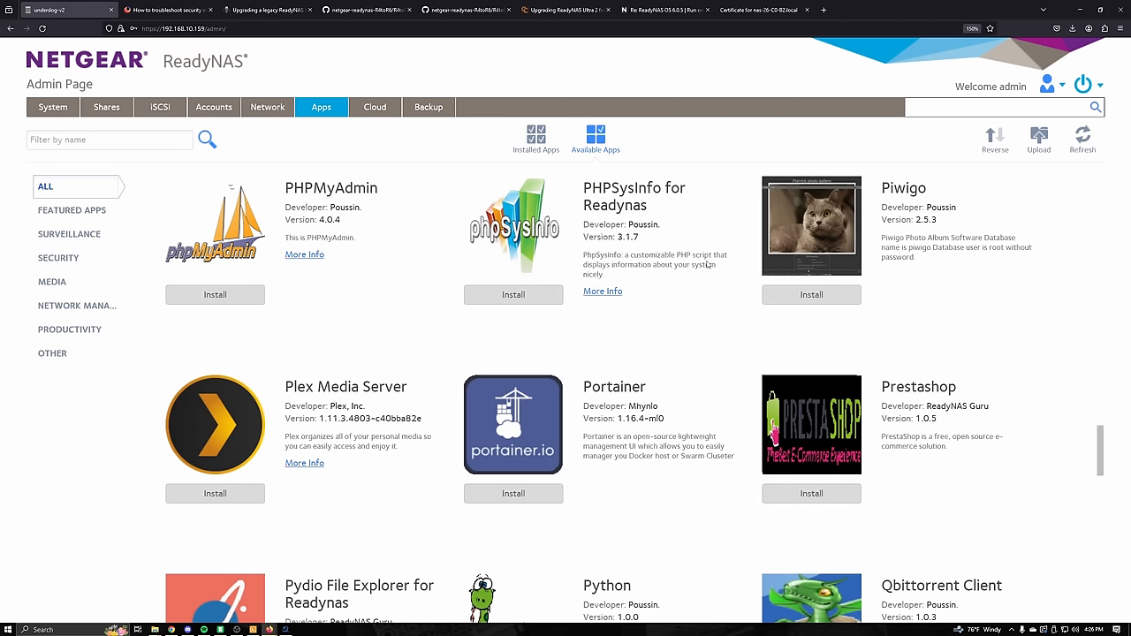
click(514, 493)
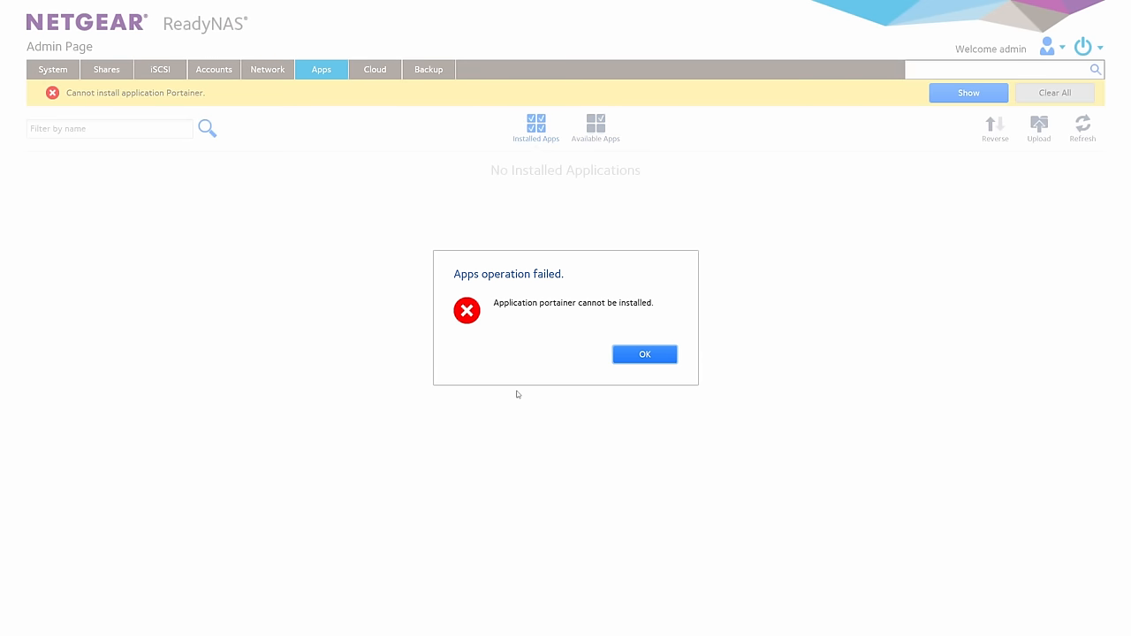
Dismiss the Portainer error and update firmware from 6.9.5 Hotfix 1 to 6.10.10.
click(644, 353)
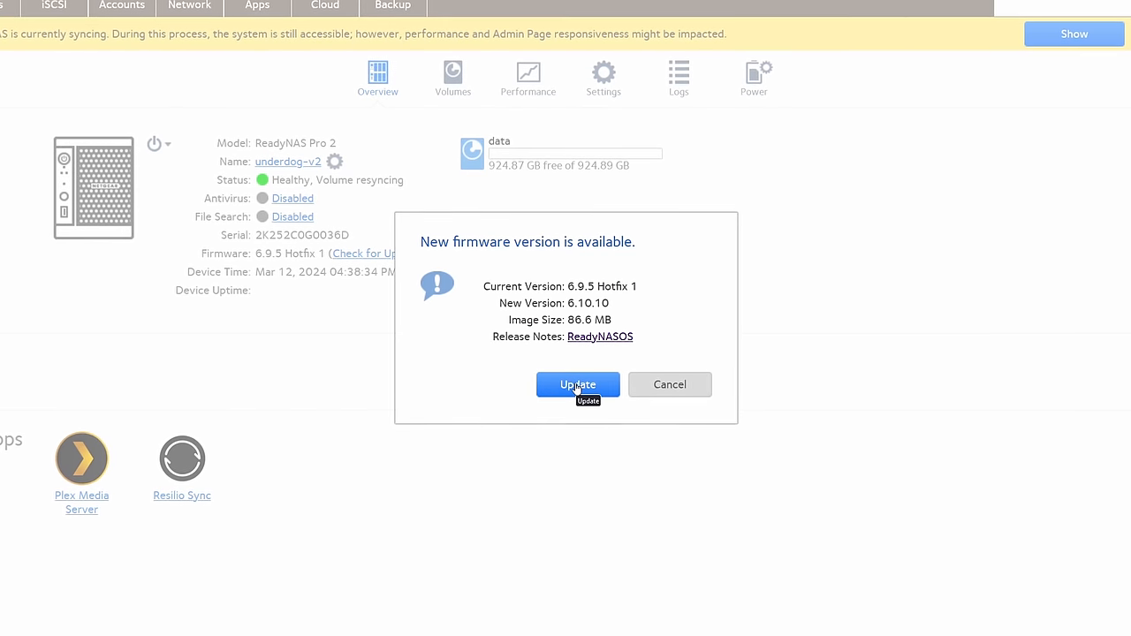
click(578, 385)
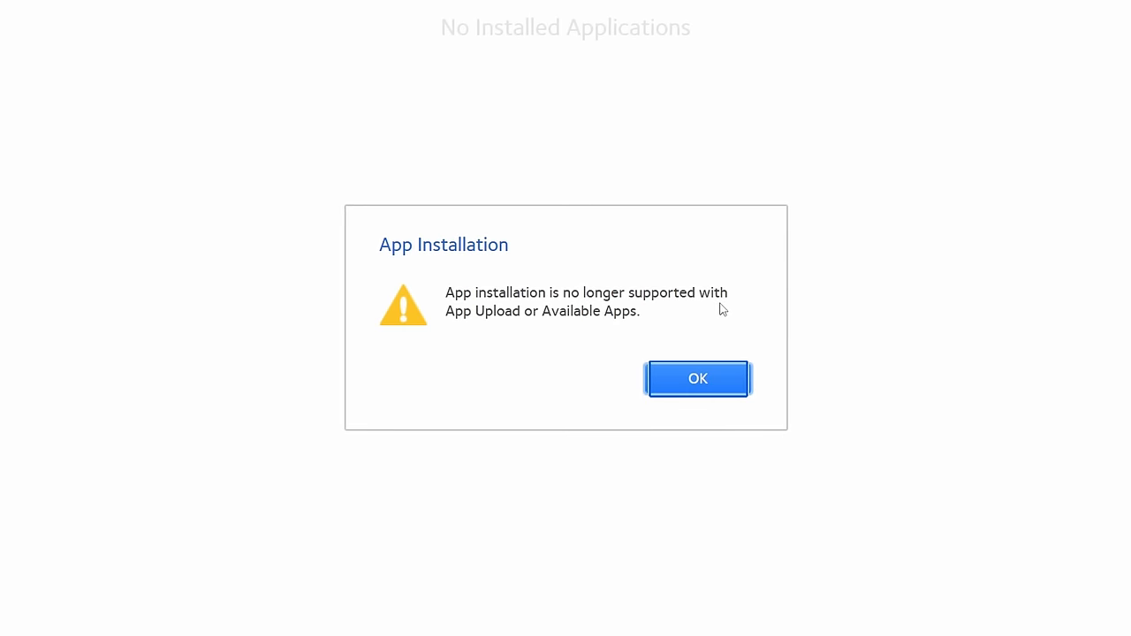
click(697, 378)
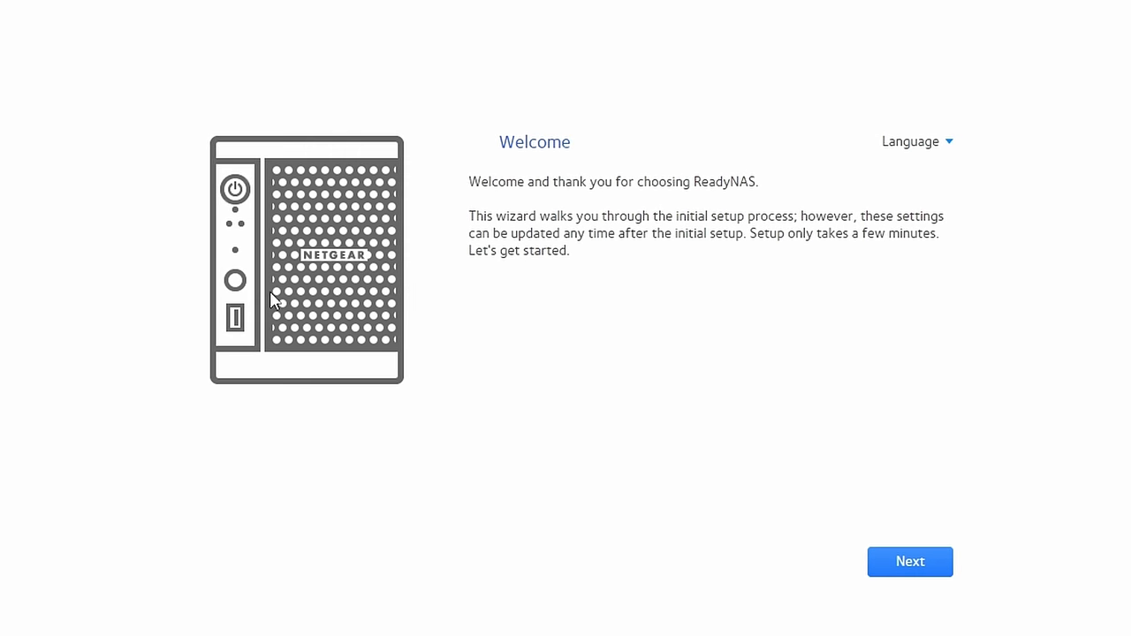
Pass the wizard Welcome screen and accept automatic time and date settings.
click(909, 561)
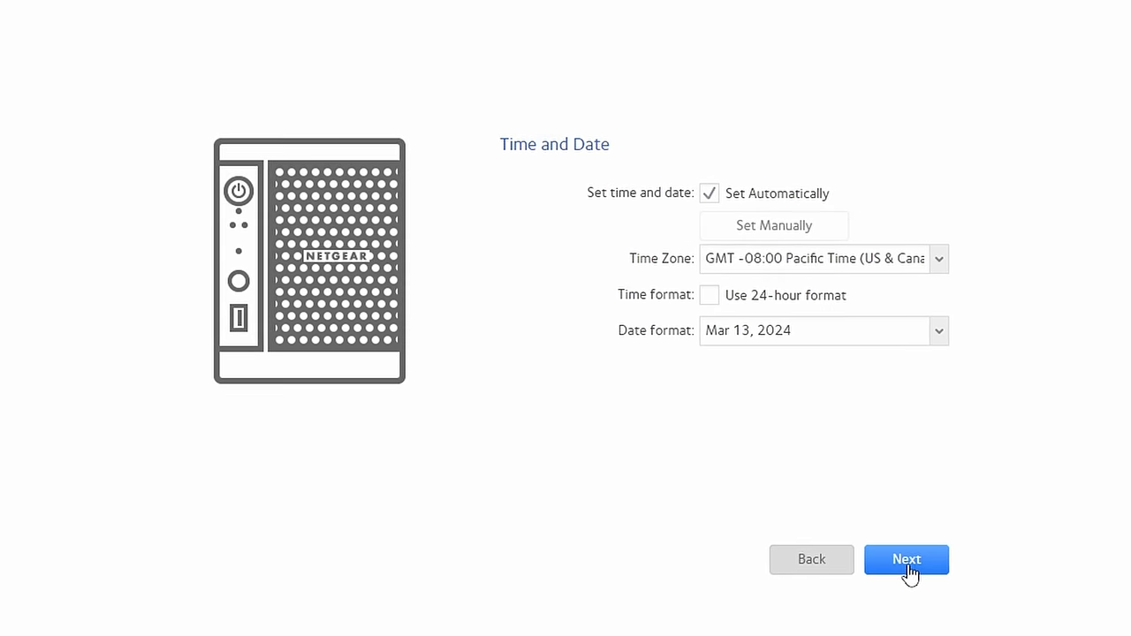
click(906, 559)
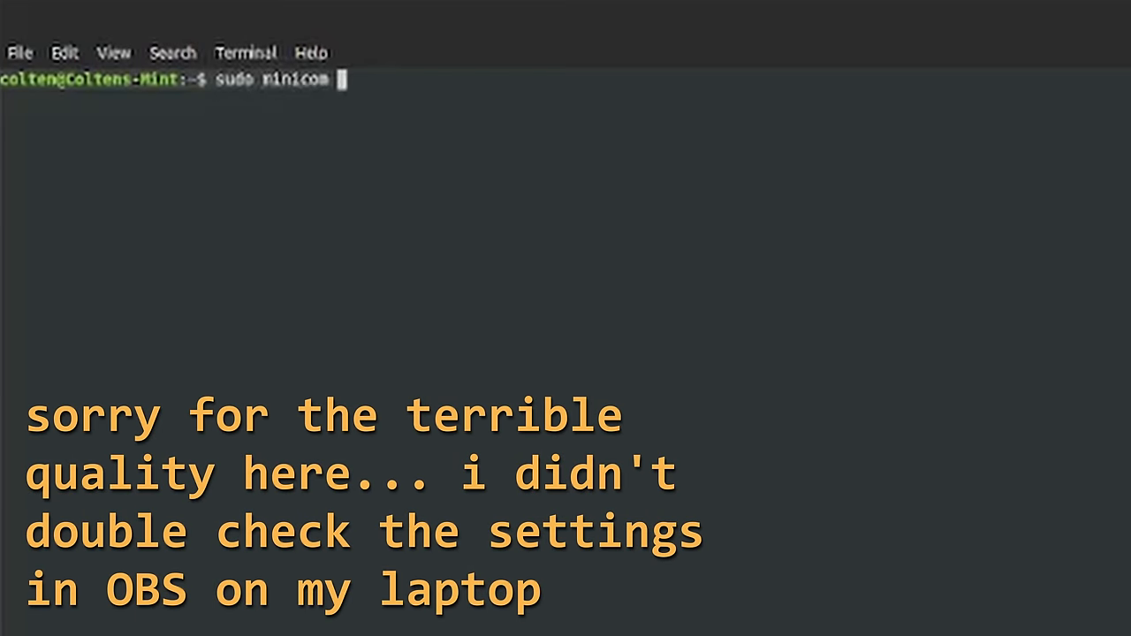
Run sudo minicom with the -c o option and open its Comm Parameters screen.
text(-c o)
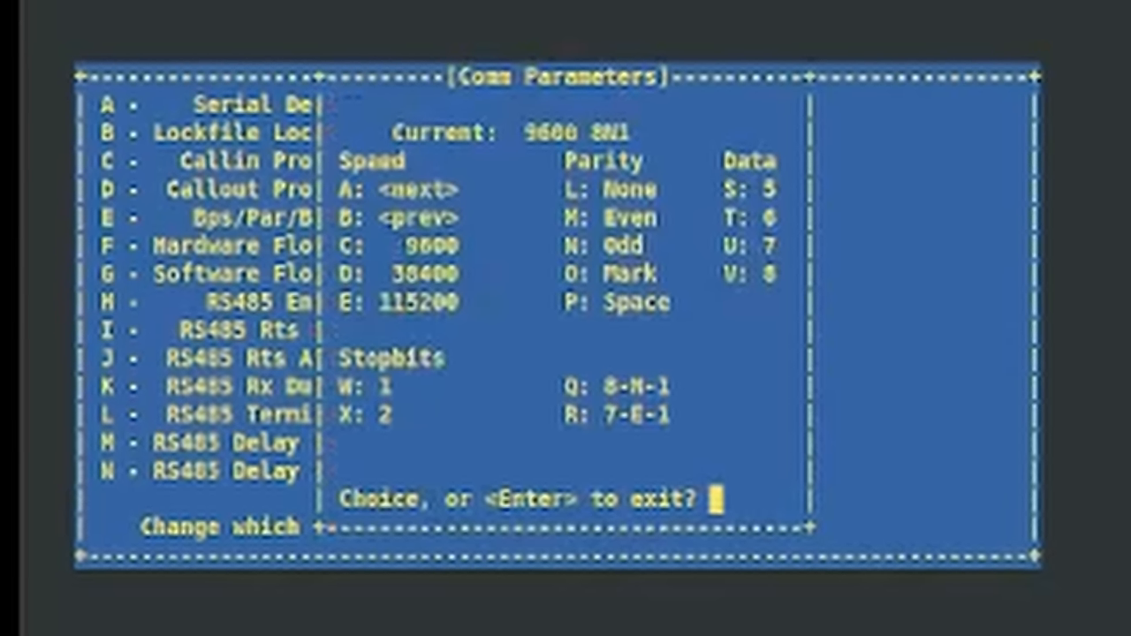
Confirm the 8-N-1 serial settings and exit minicom's Comm Parameters screen.
key(Enter)
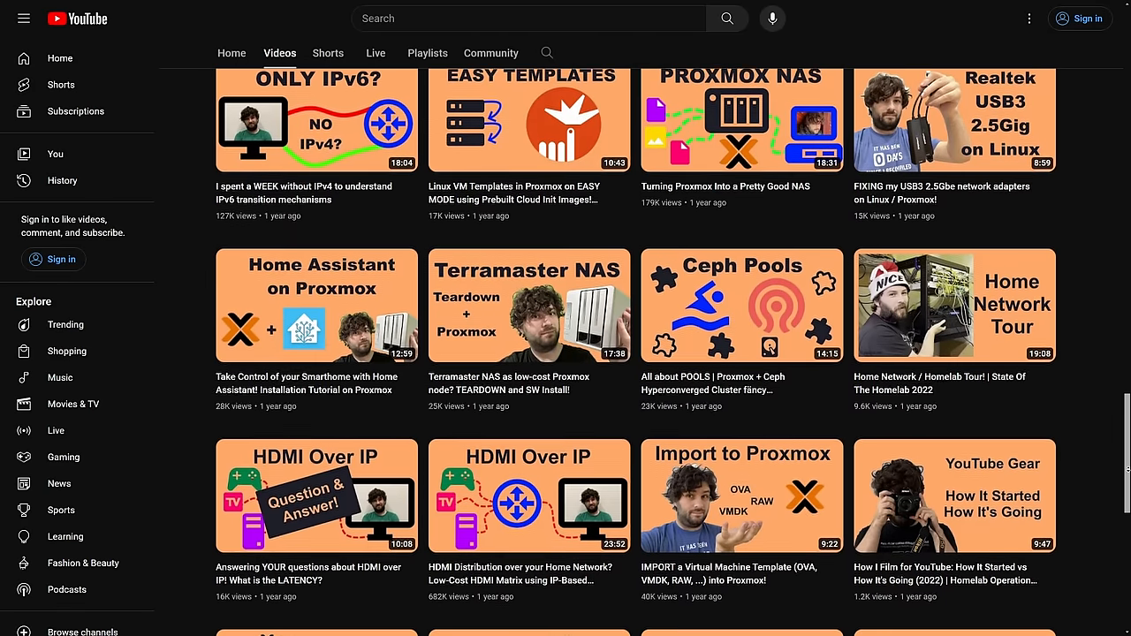
scroll(down, 3)
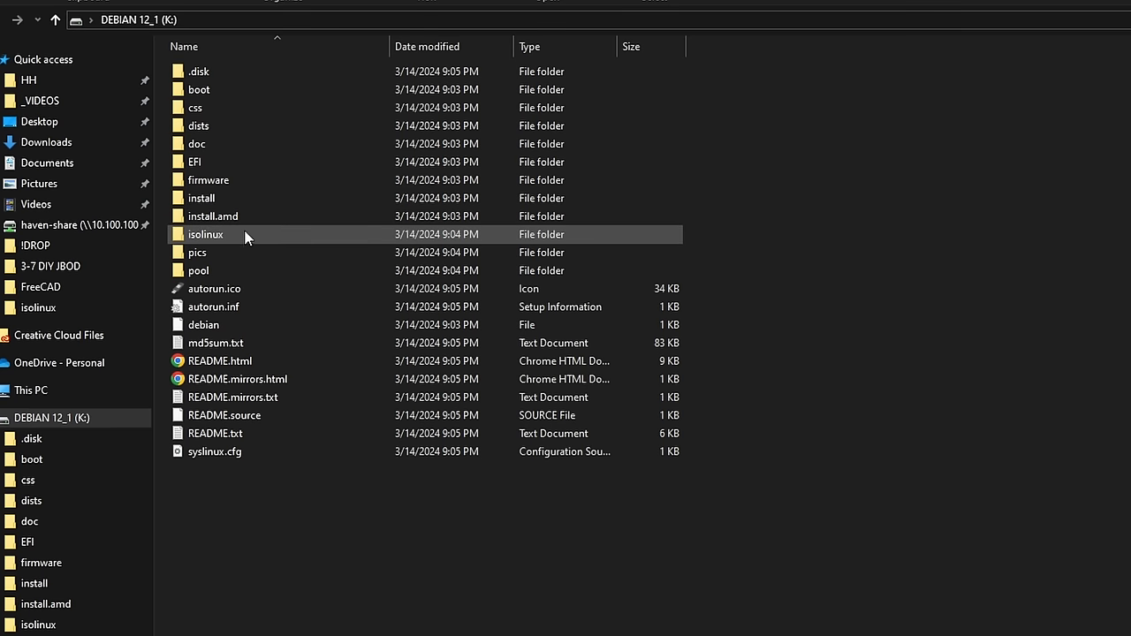
Open the isolinux folder on the DEBIAN 12_1 drive K:.
double_click(205, 234)
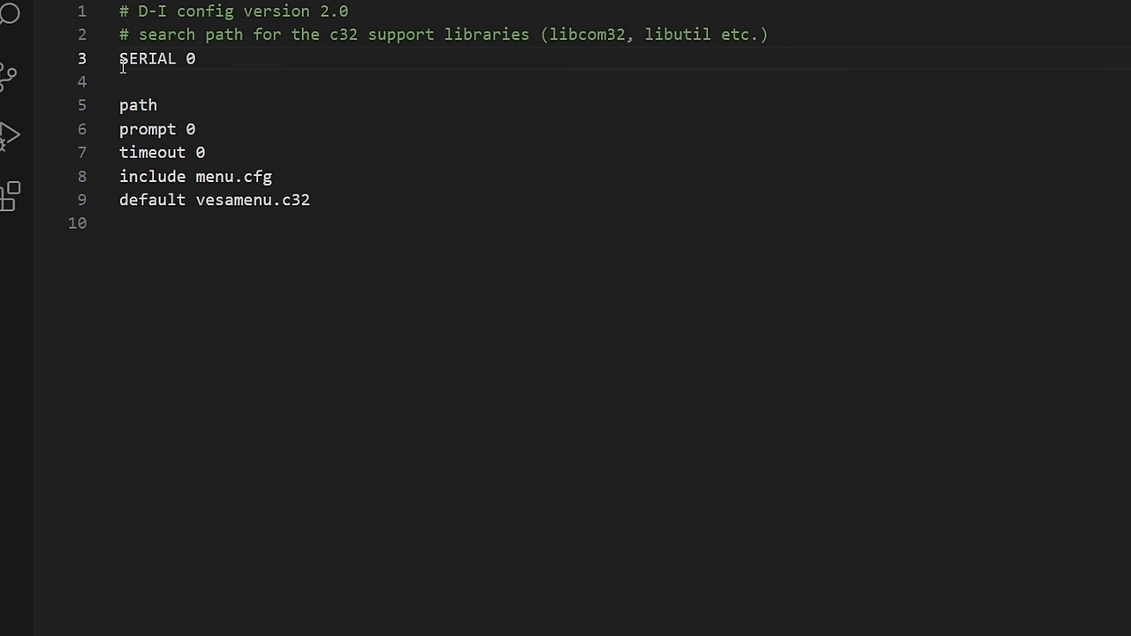
Set syslinux.cfg's serial line to 'SERIAL 0 115200 0' and add 'CONSOLE 0'.
text(115200)
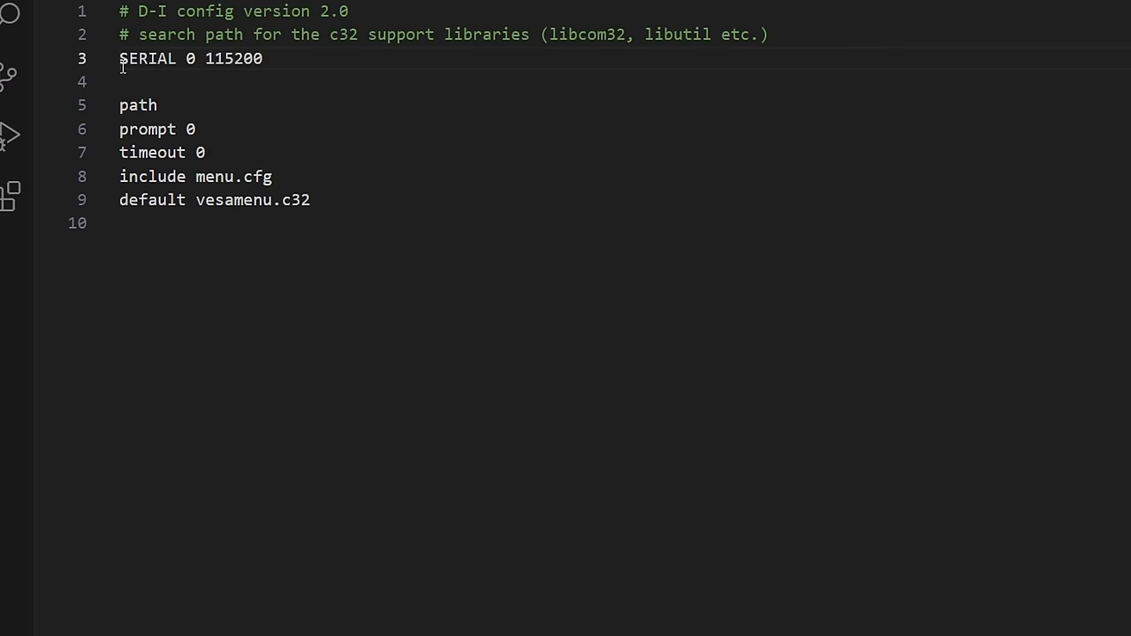
text(0)
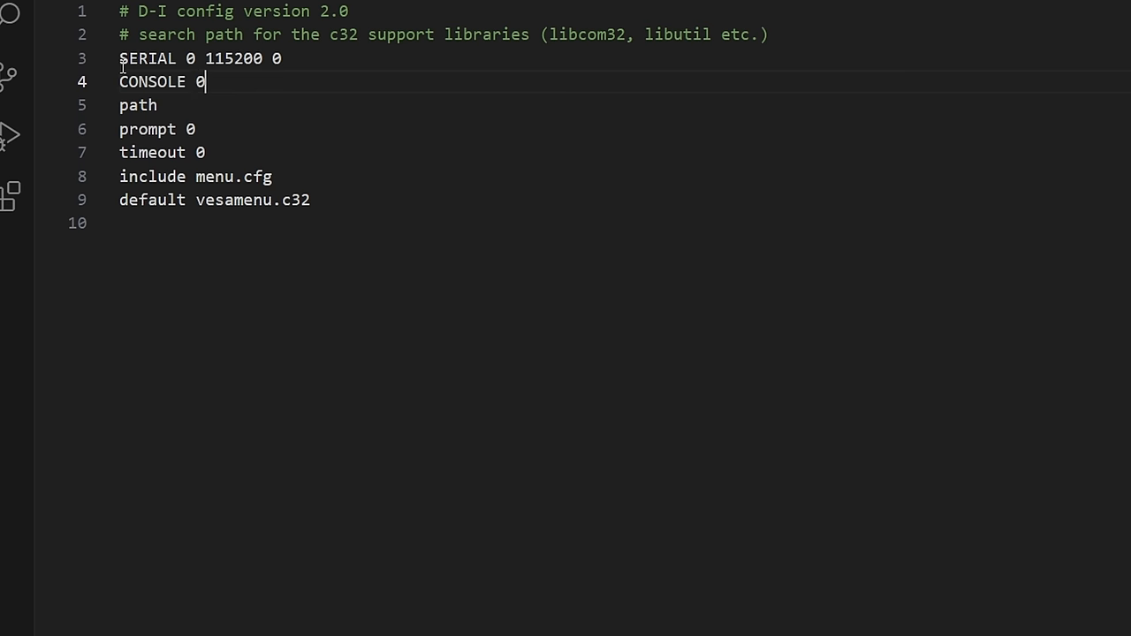
click(433, 223)
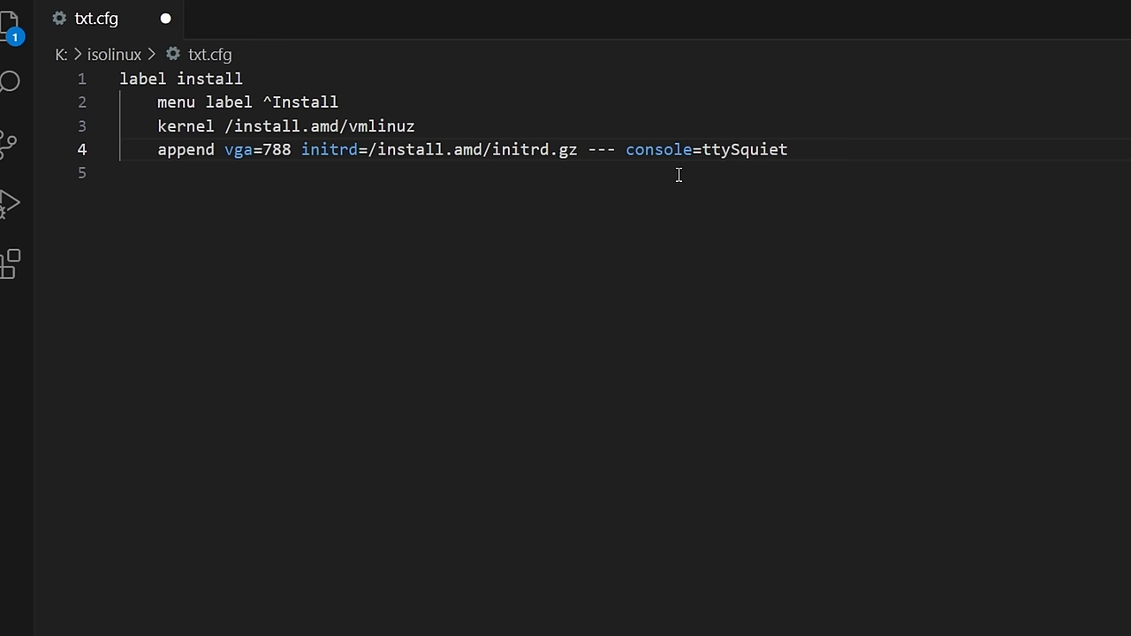
Change txt.cfg's append line to console=ttyS0,115200 before quiet.
text(0,1152)
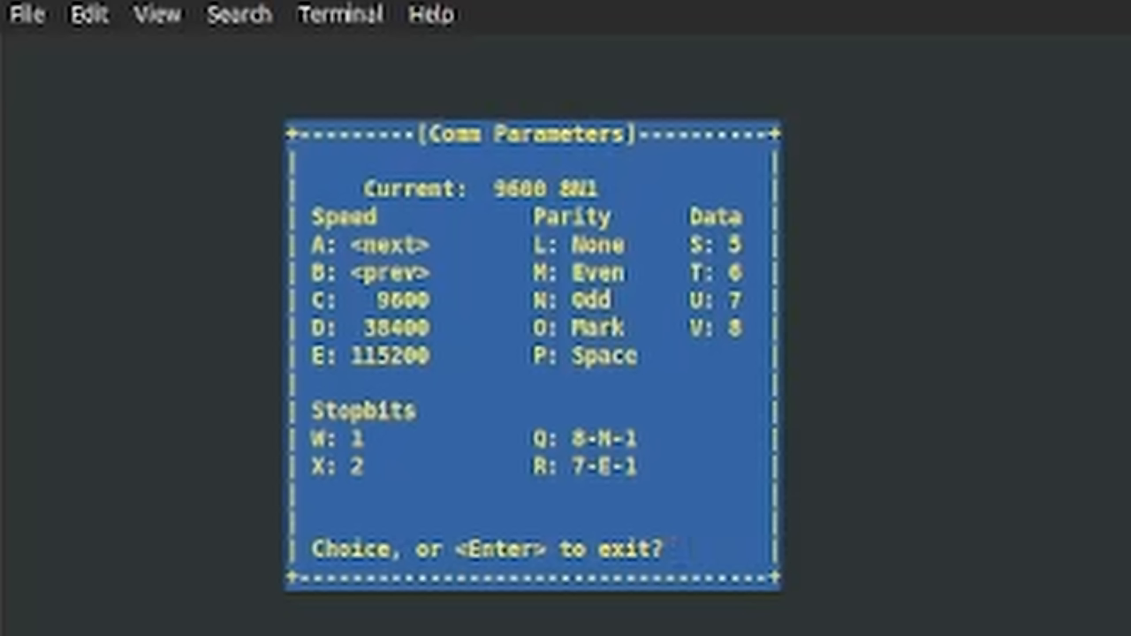
Select 115200 baud (option E) in minicom's Comm Parameters.
key(e)
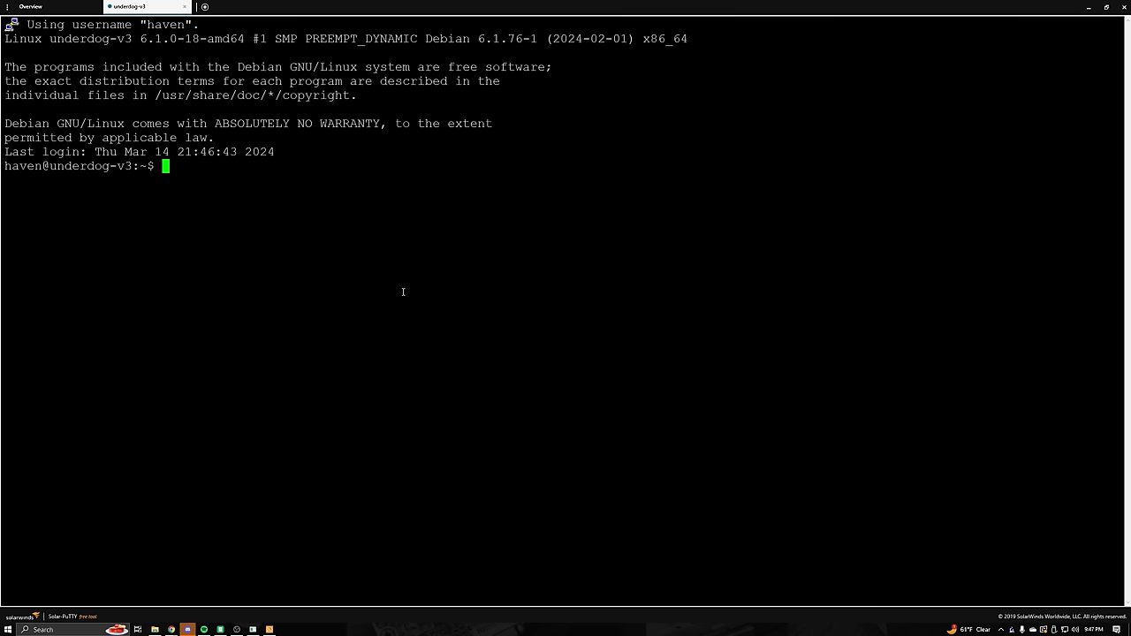
text(curl -fsSL https://get.casaos.io | sudo bash)
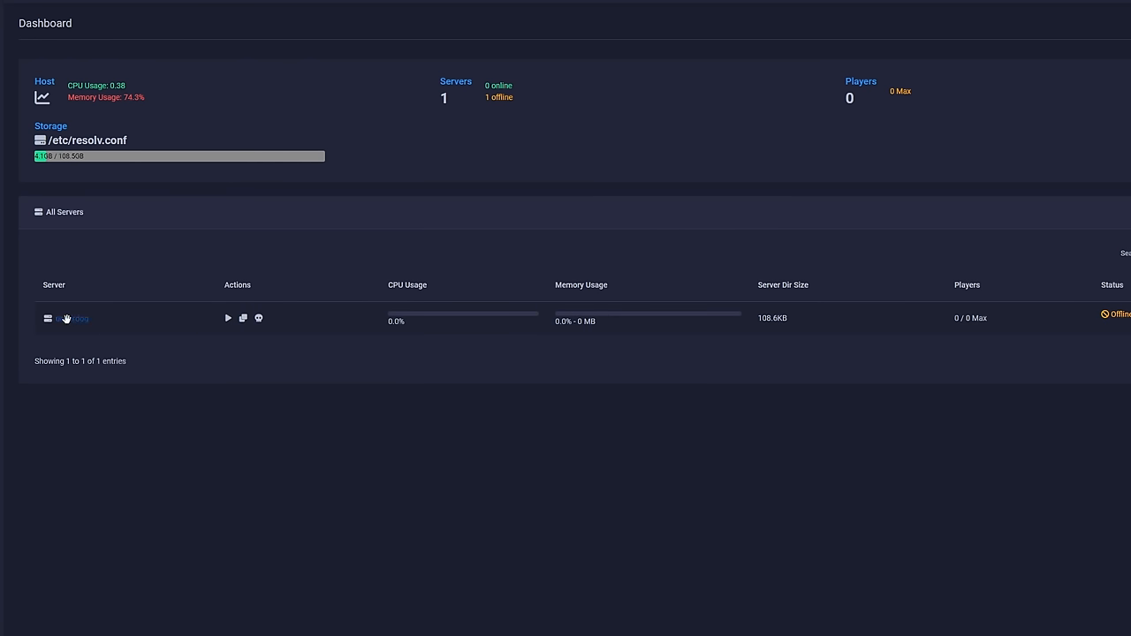
Start the underdog server and dismiss the starting notice.
click(227, 318)
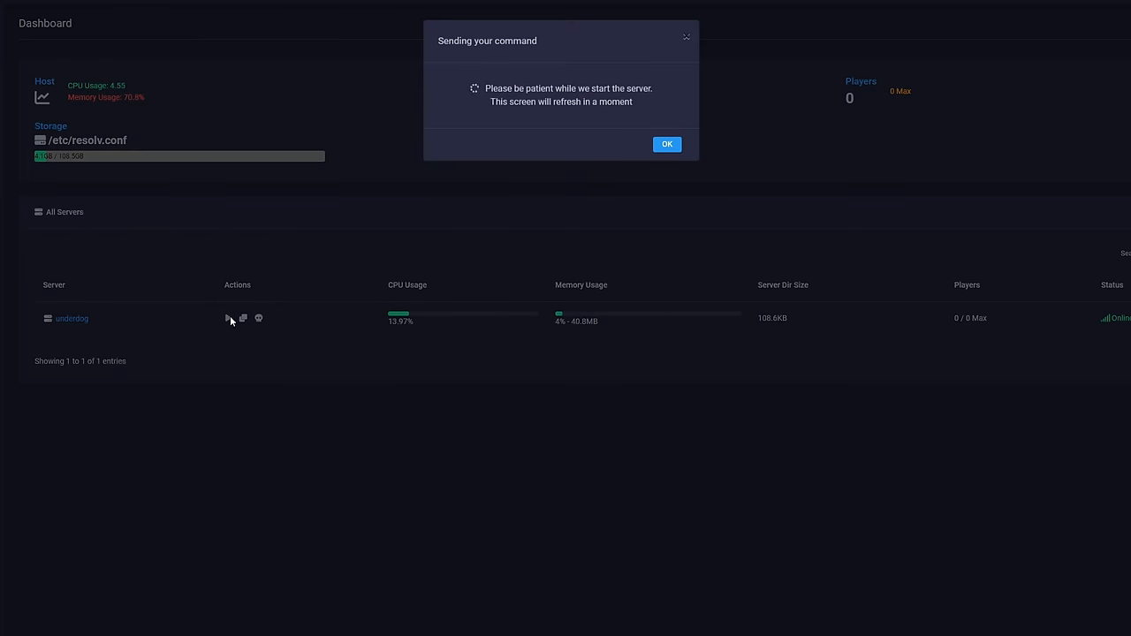
click(666, 143)
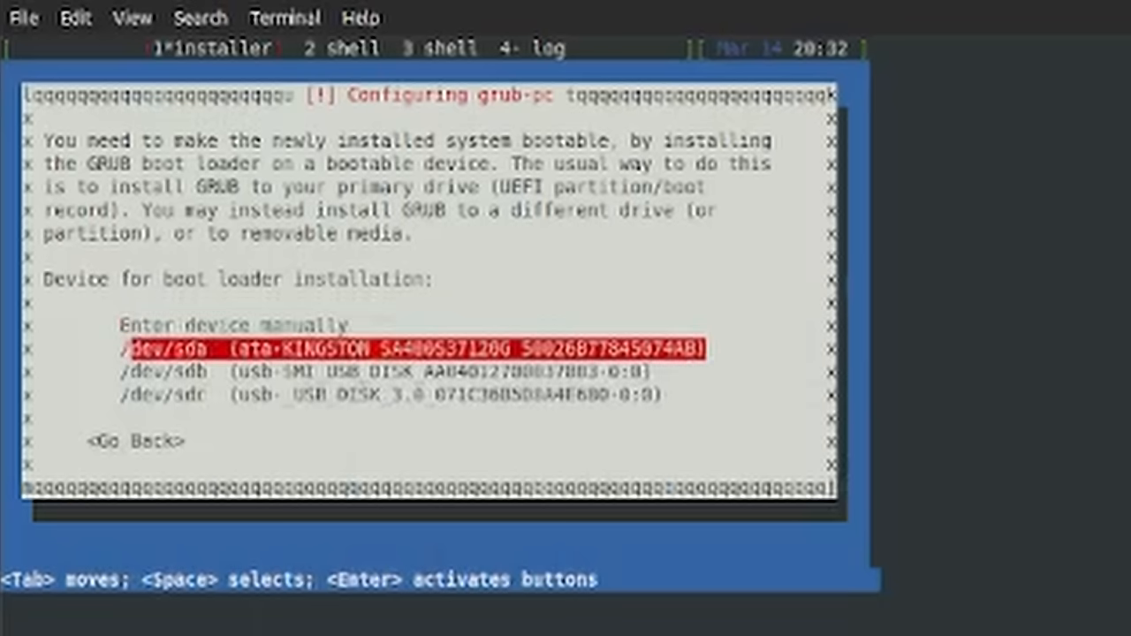
Highlight /dev/sda as the GRUB boot loader device.
key(Down)
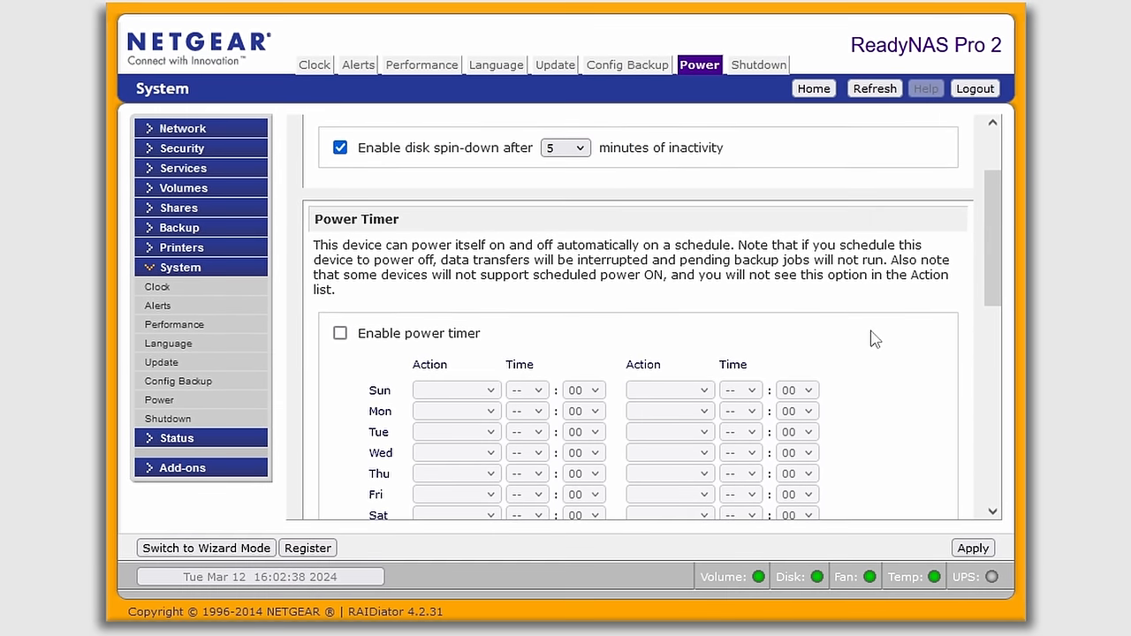
Show FrontView's spin-down and Power Timer options under System > Power.
click(340, 333)
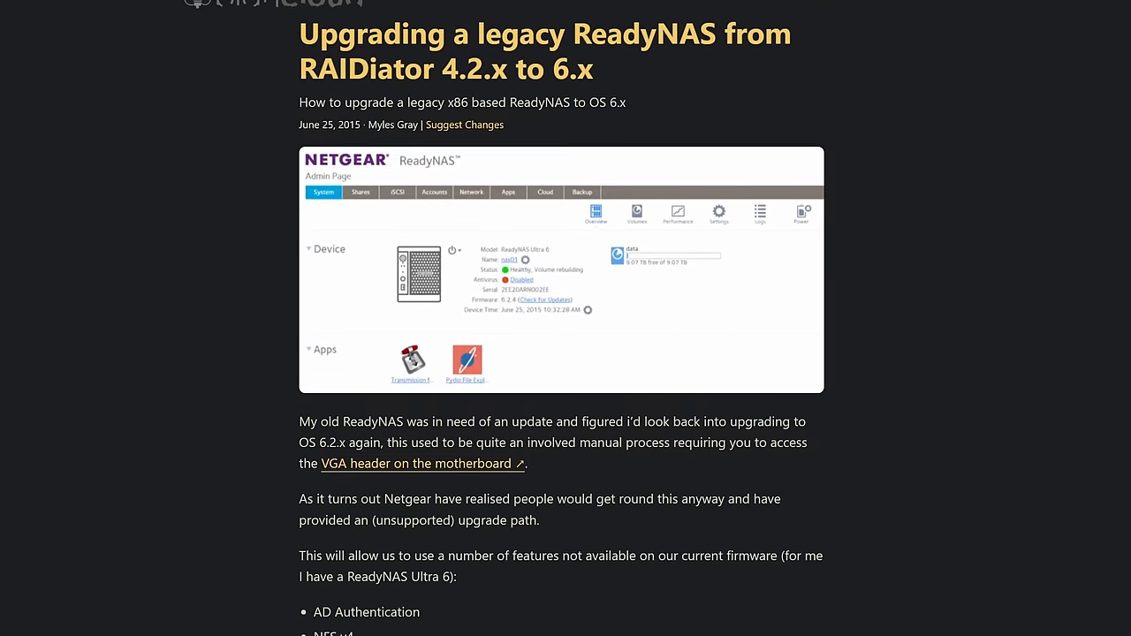
Scroll the guide down to the RX, TX, +3.3V and GND pin diagram.
scroll(down, 3)
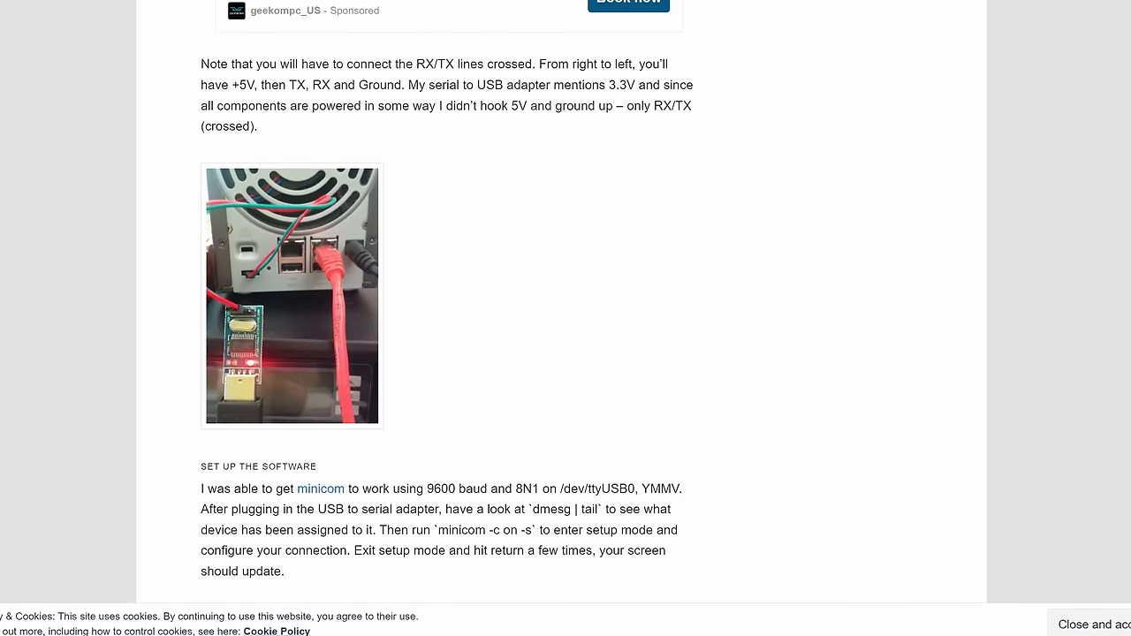
scroll(down, 3)
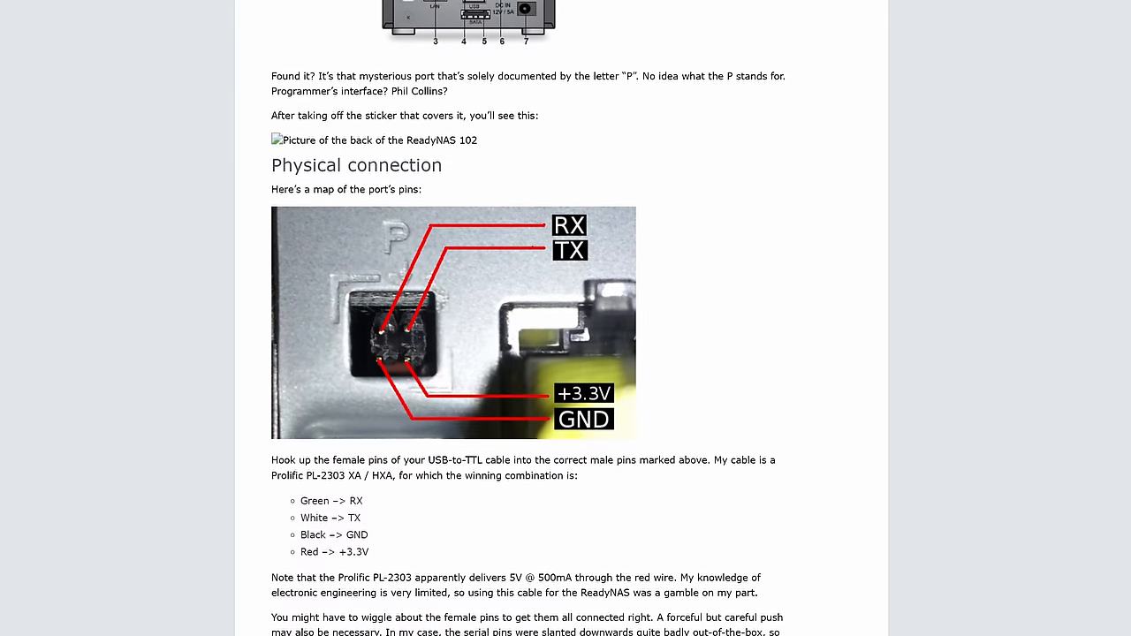